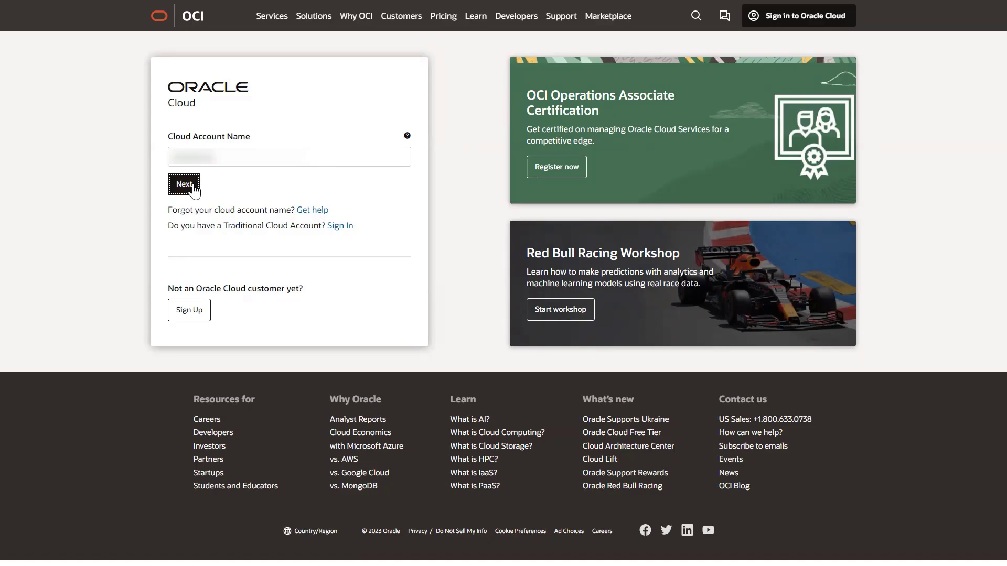
Submit the cloud account name, go back, then submit it again
left_click(183, 183)
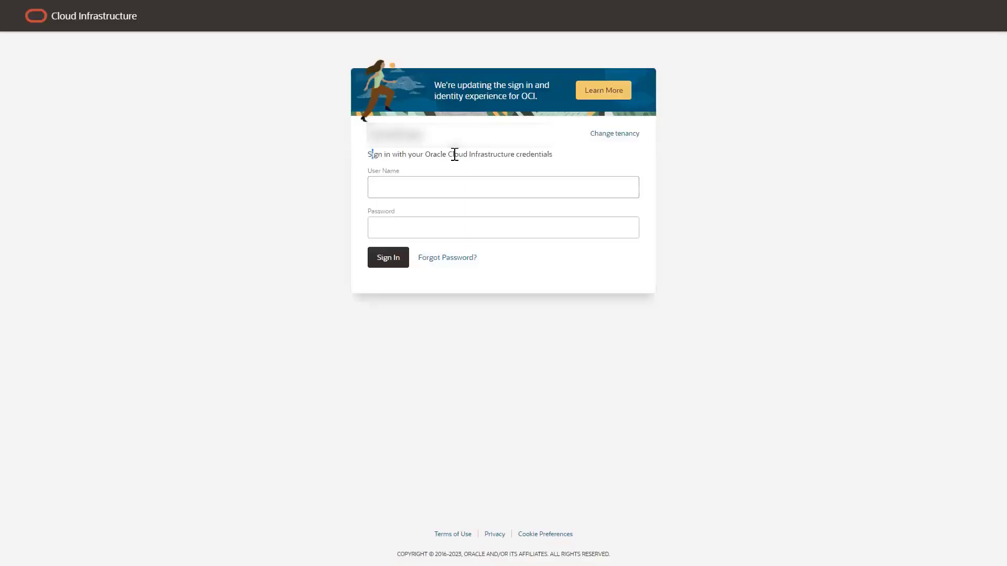
mouse_move(634, 165)
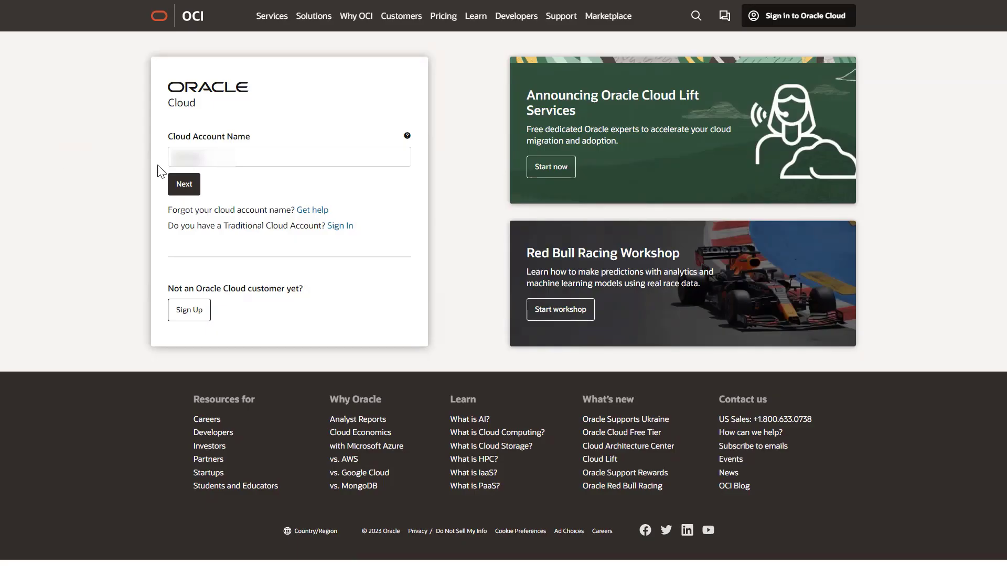
left_click(184, 185)
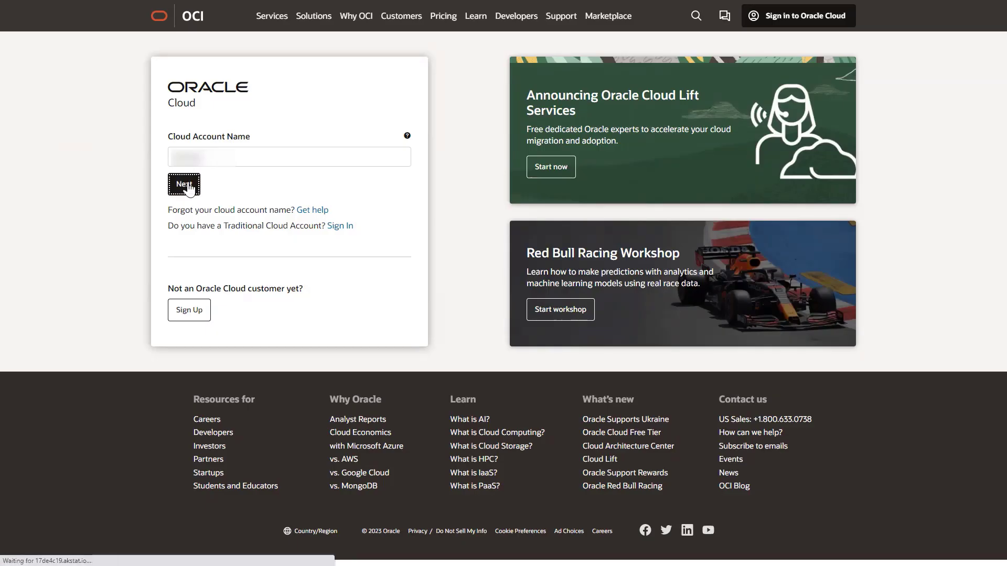
left_click(183, 184)
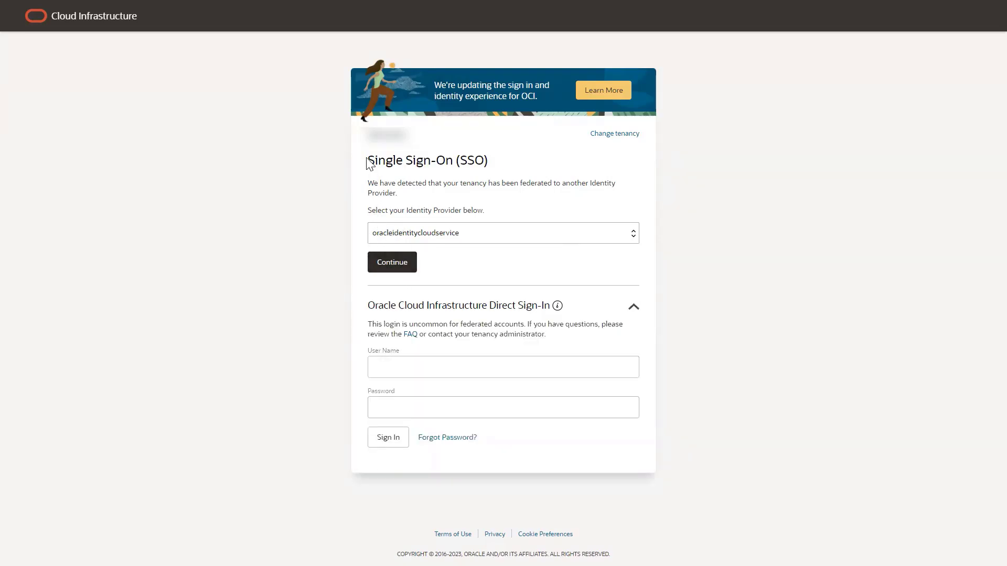
Continue with the oracleidentitycloudservice provider, open Forgot Password, and enter the user name
left_click(392, 262)
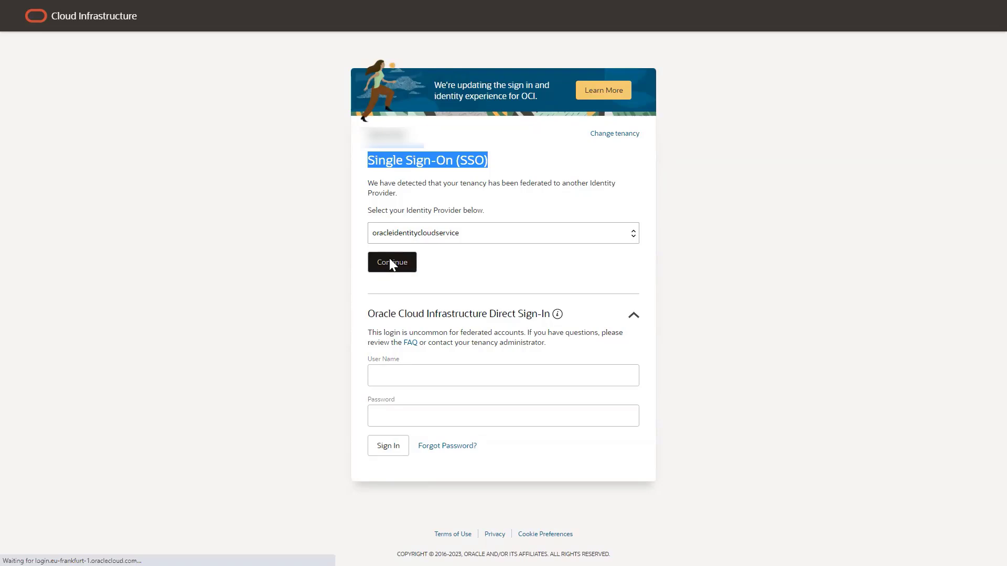
left_click(392, 262)
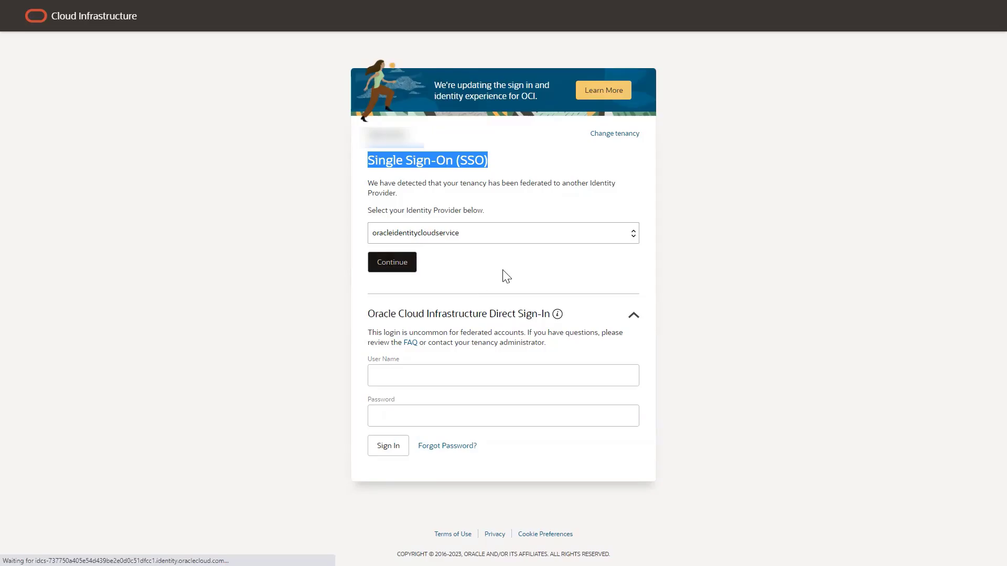
left_click(391, 262)
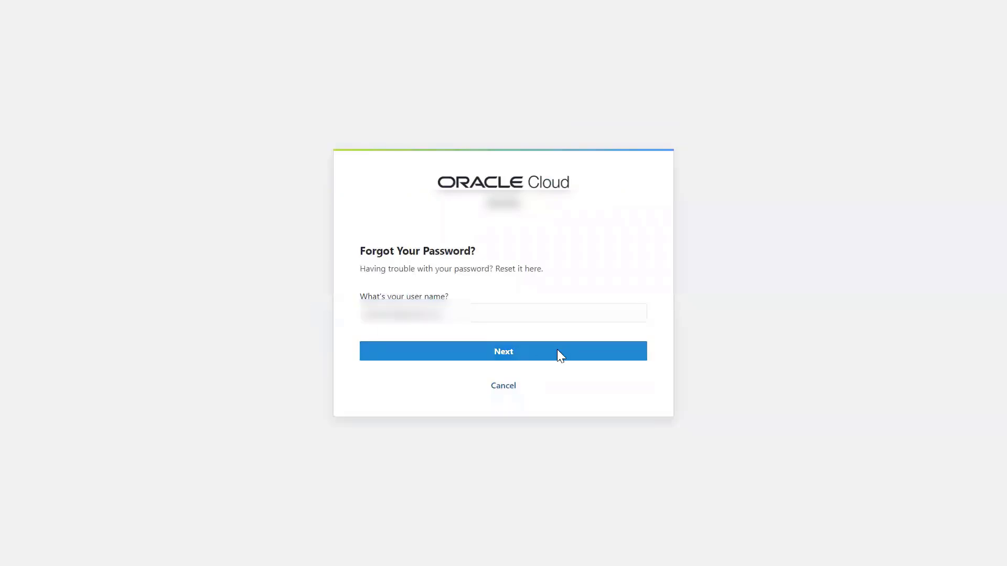
Submit the user name for password reset and close the confirmation notification
left_click(502, 351)
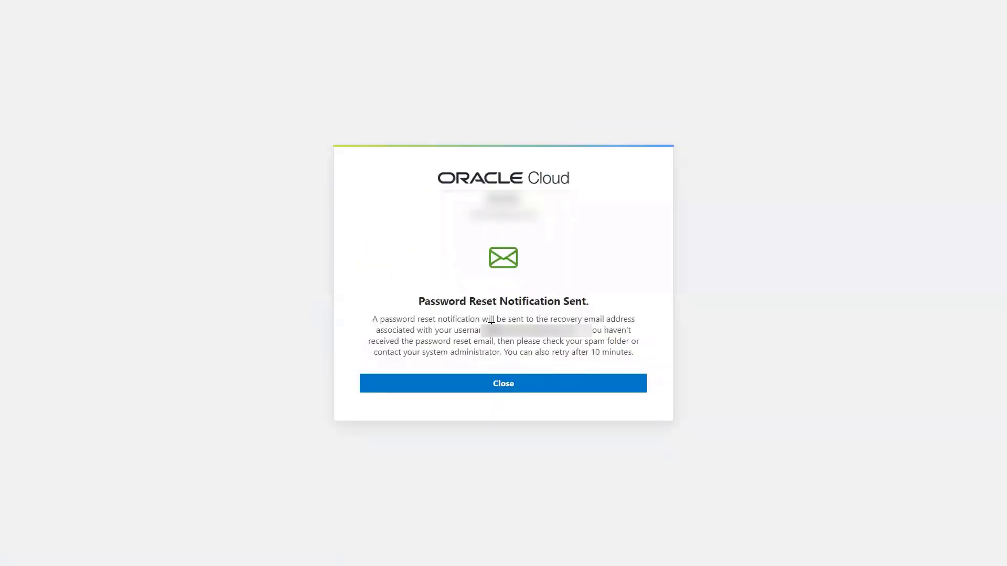
left_click(503, 384)
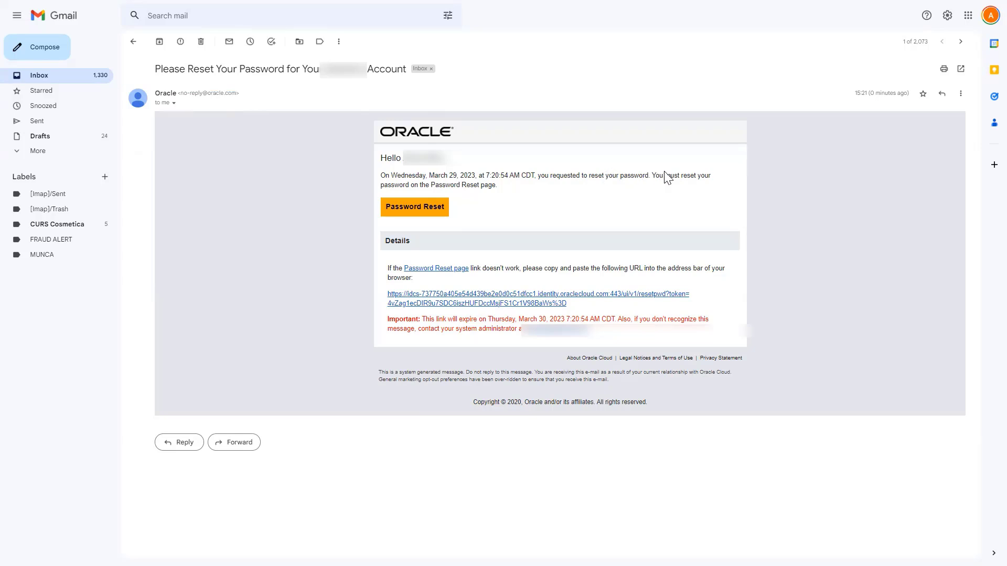
mouse_move(458, 299)
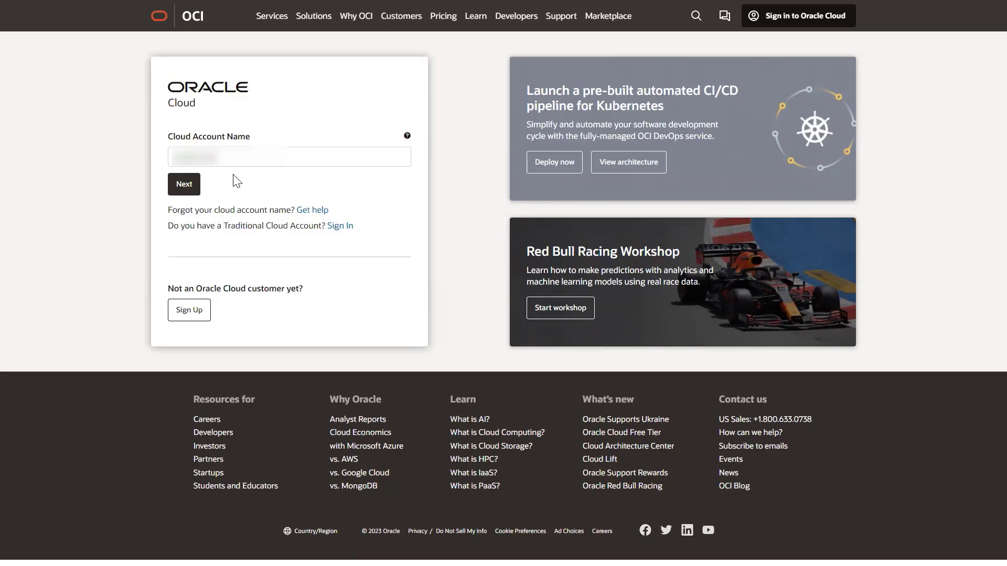
Submit the account name, request a password change, and select text in the welcome email
left_click(183, 184)
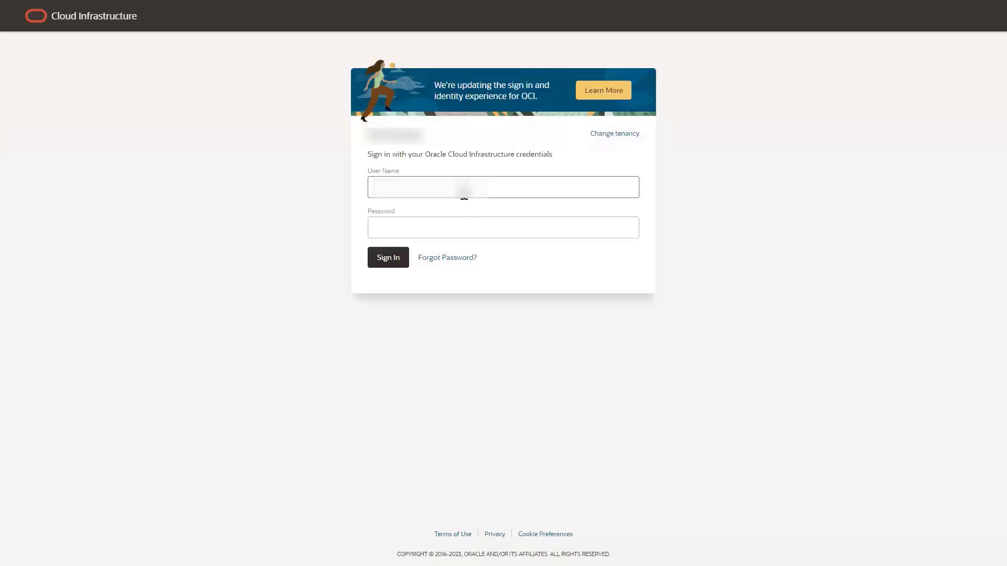
left_click(447, 257)
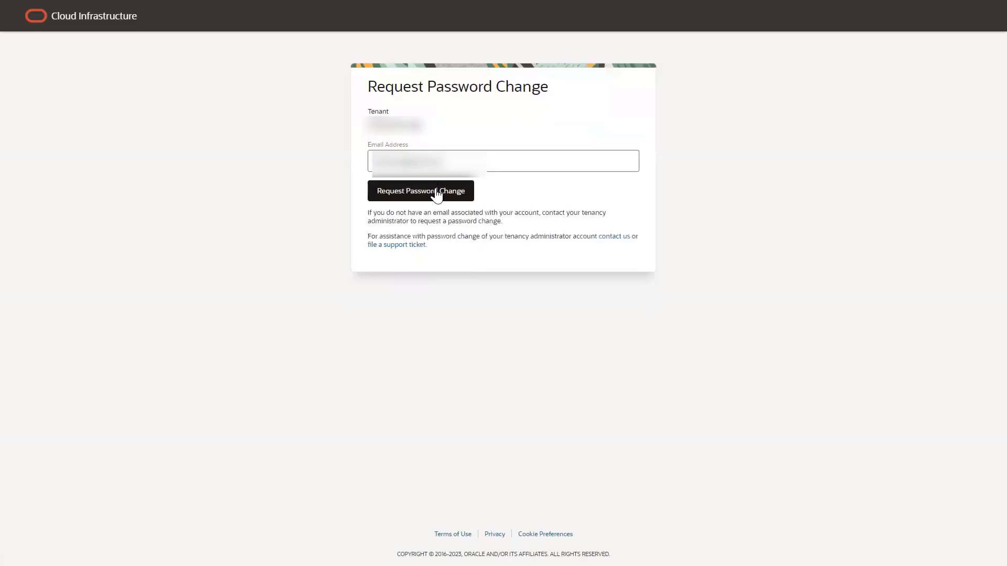
left_click(421, 191)
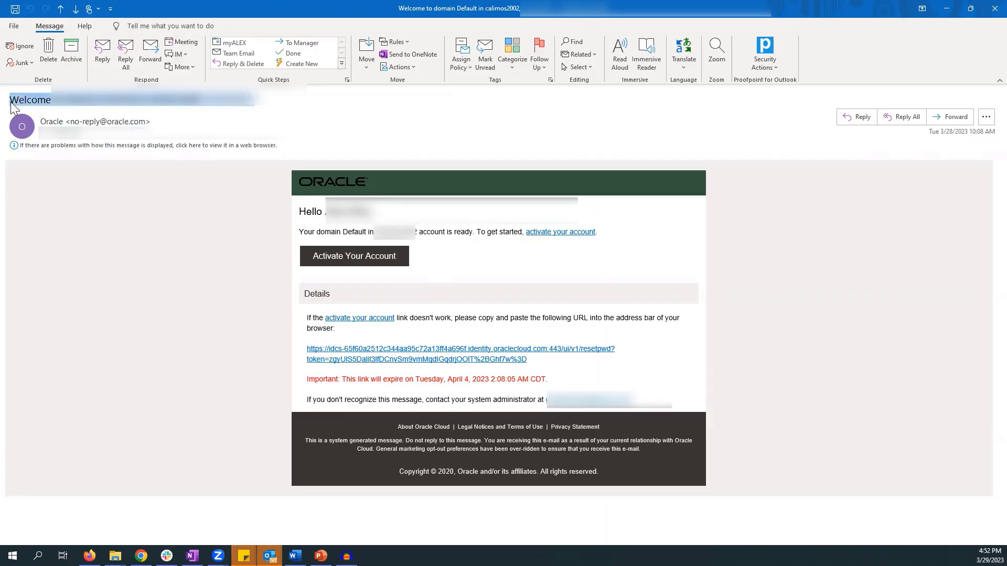
mouse_move(297, 236)
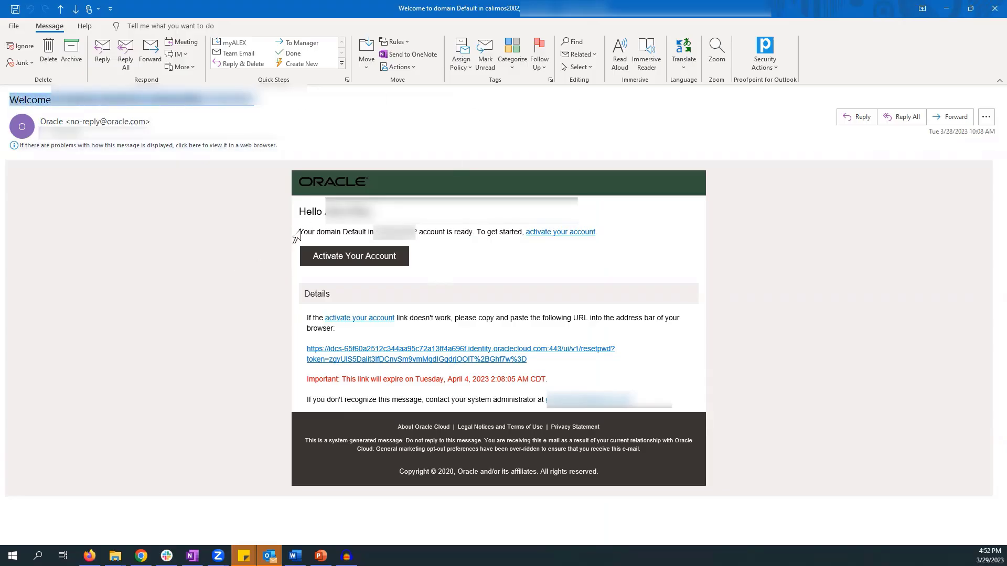
left_click_drag(299, 232, 486, 232)
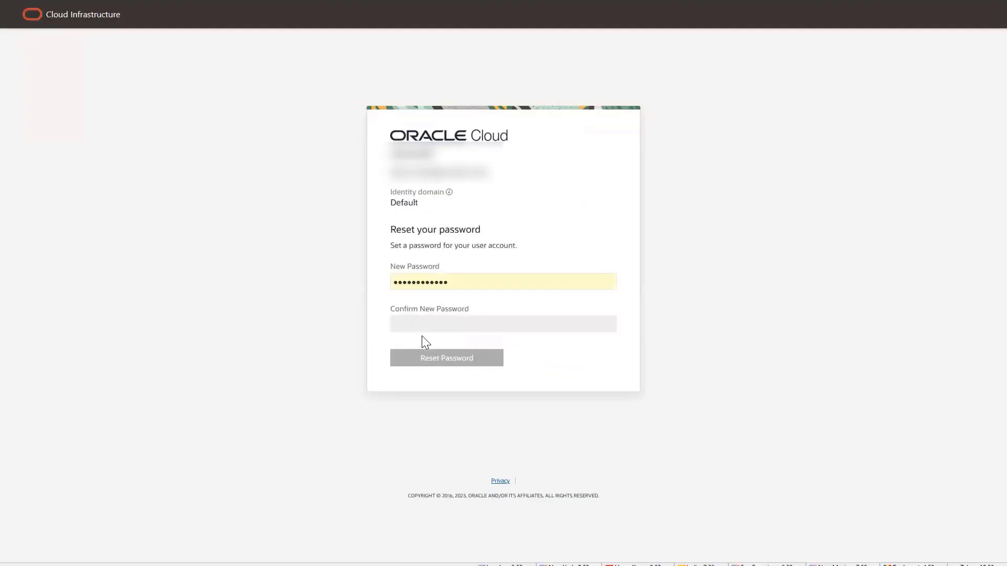
Enter the new password on the Reset your password page
type("••")
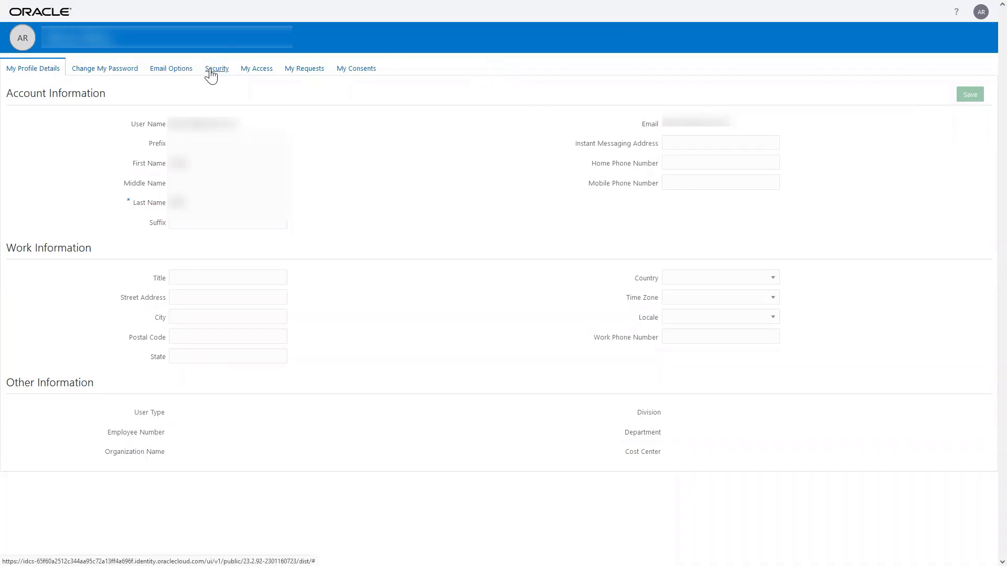
Open the Security tab on the user profile page
left_click(216, 68)
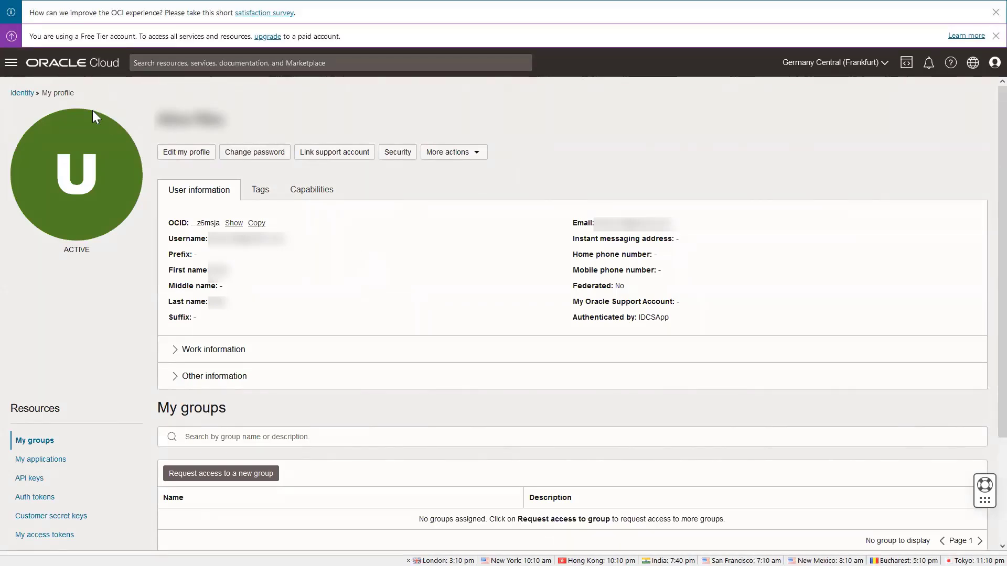
Open the navigation menu and expand Identity & Security to reveal Domains
left_click(10, 63)
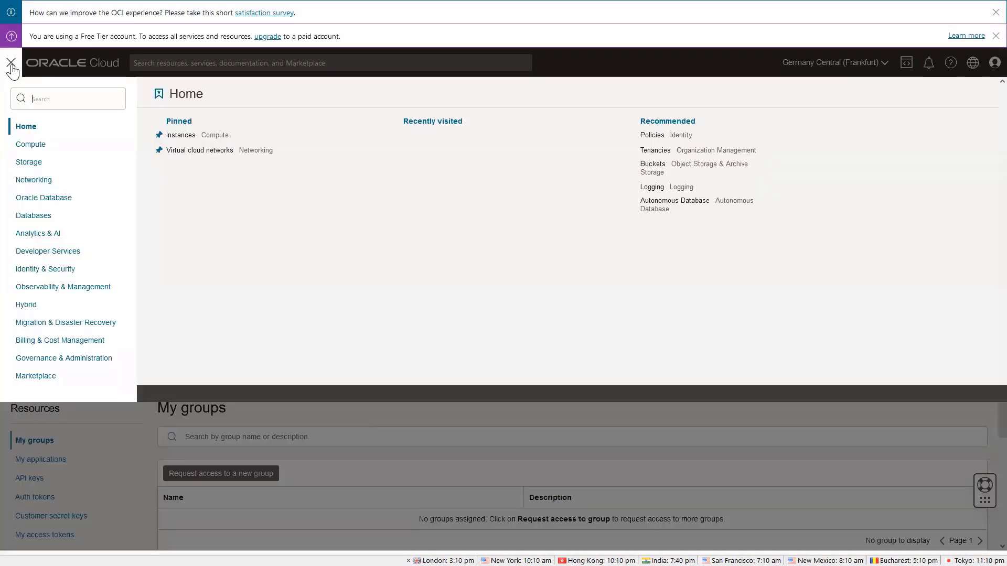
left_click(45, 269)
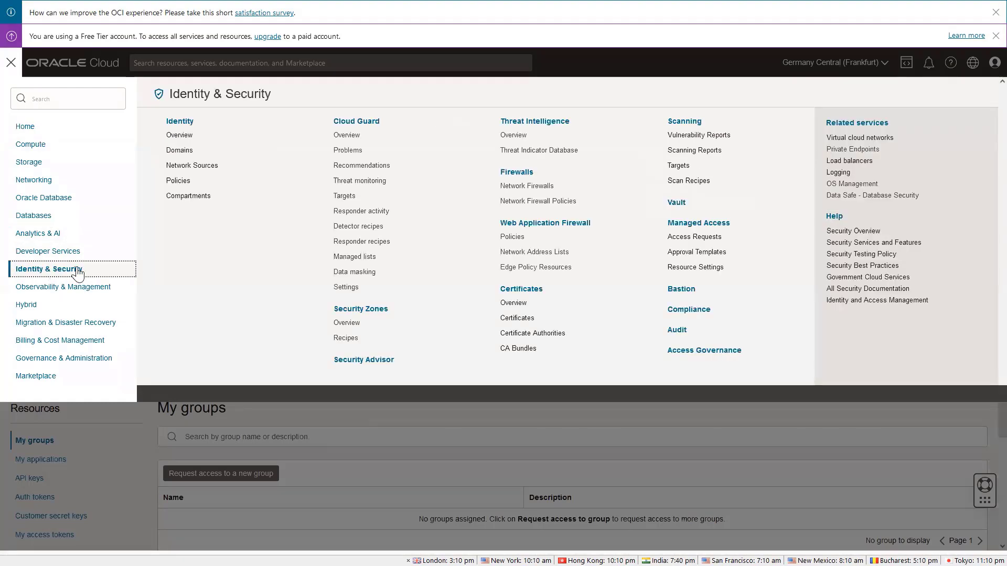
mouse_move(166, 240)
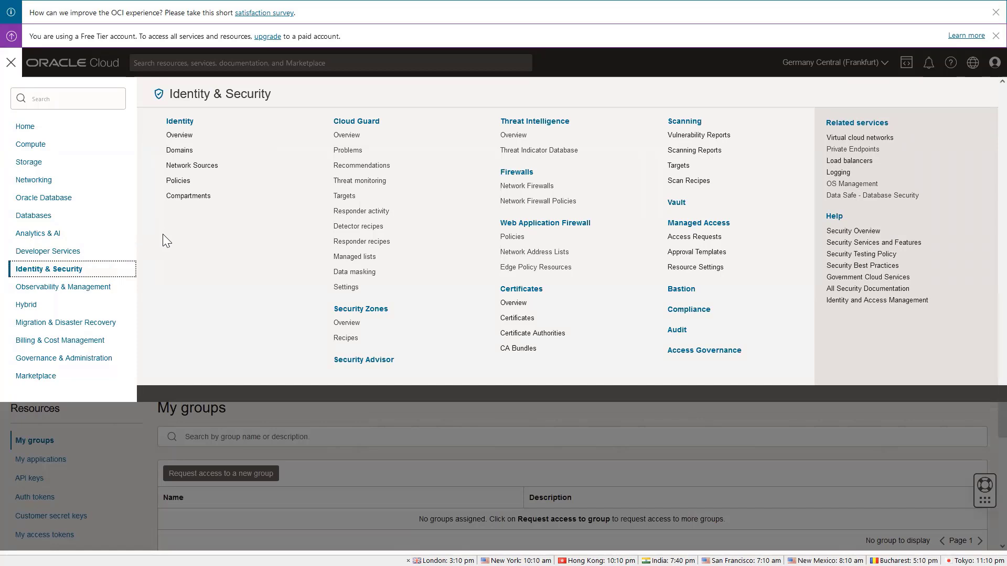
mouse_move(180, 151)
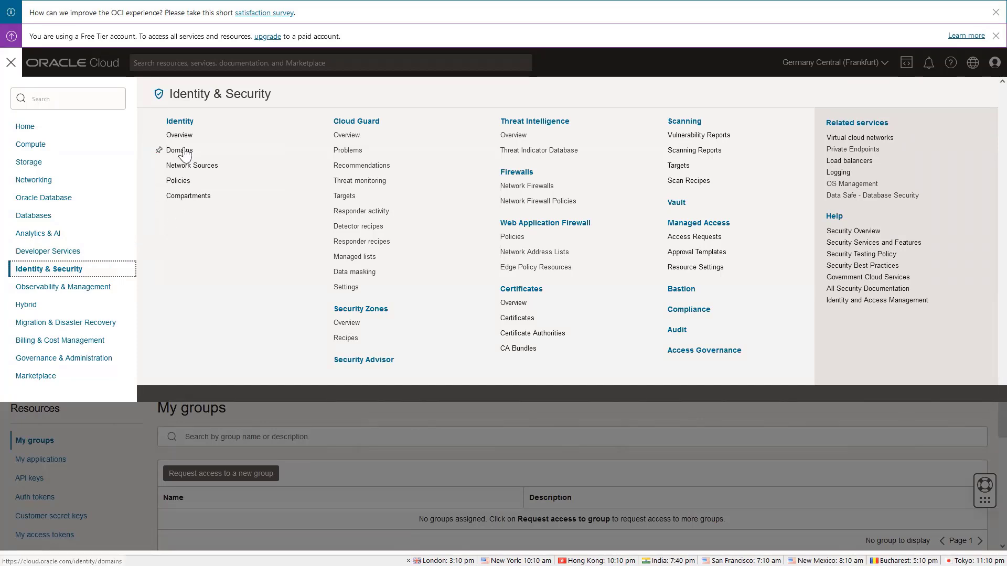
mouse_move(179, 151)
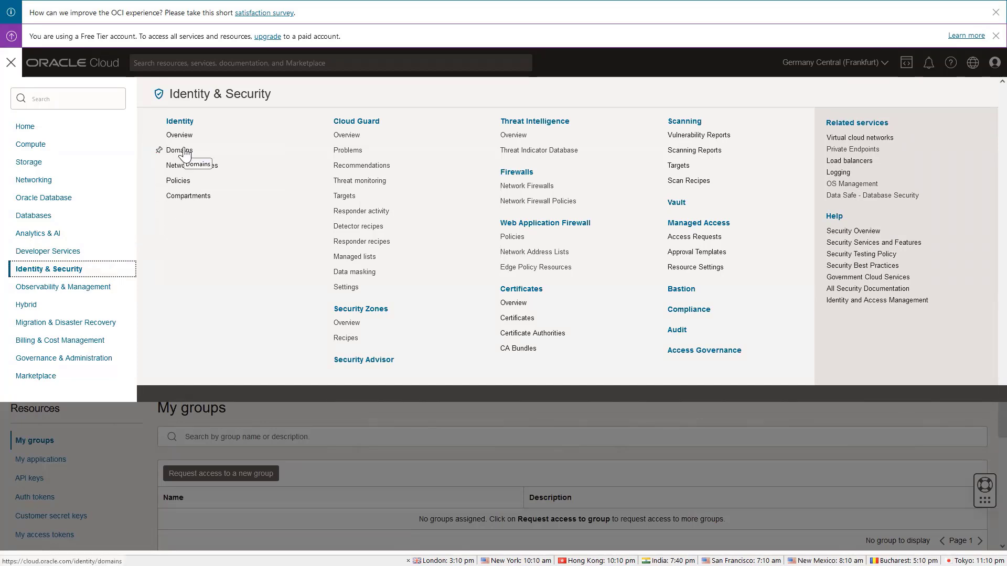